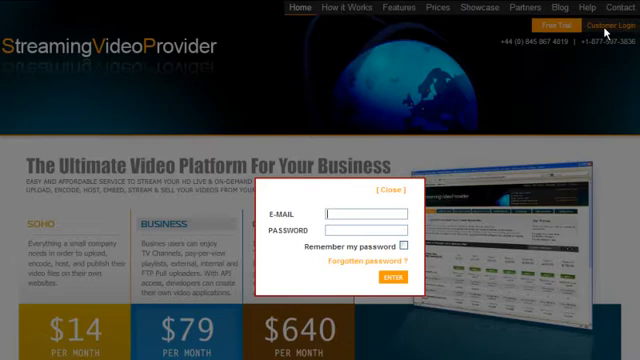
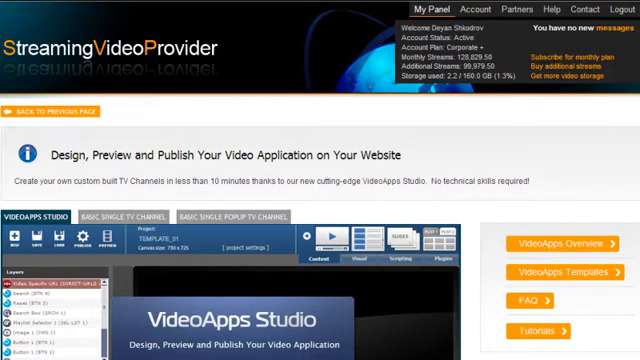
Log in with the account credentials and scroll to My Panel's VideoApps Studio section
scroll("down", 3)
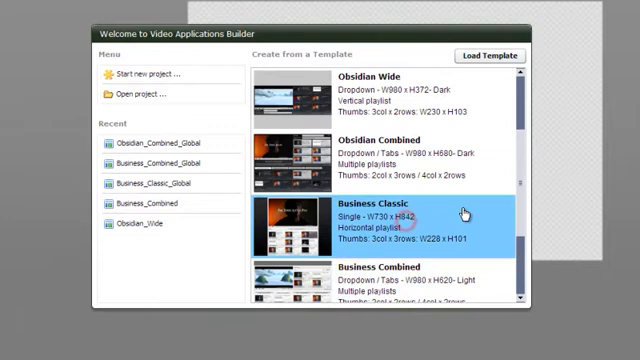
Scroll the 'Create from a Template' list toward the Business Classic template
scroll("down", 3)
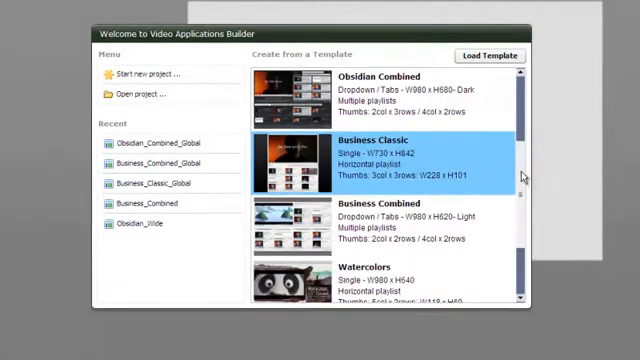
mouse_move(496, 56)
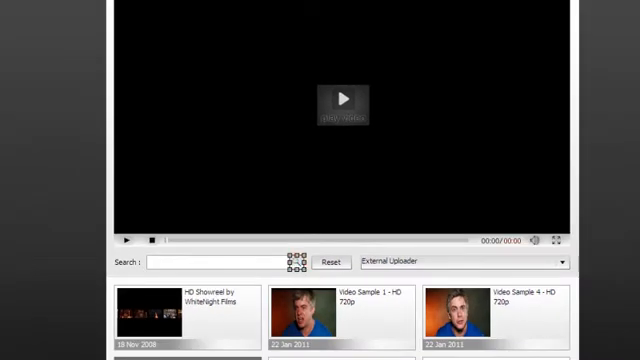
mouse_move(302, 310)
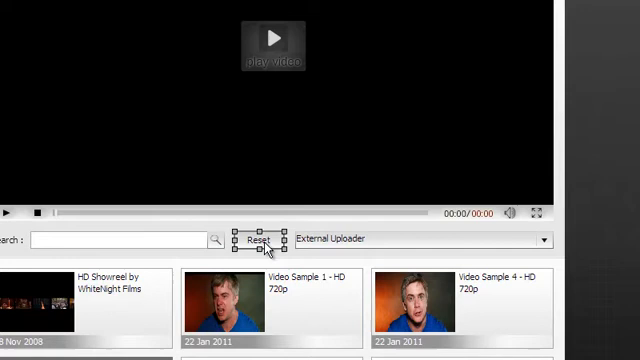
mouse_move(140, 240)
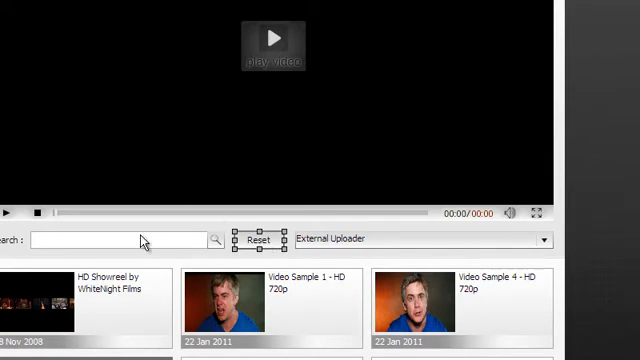
mouse_move(372, 240)
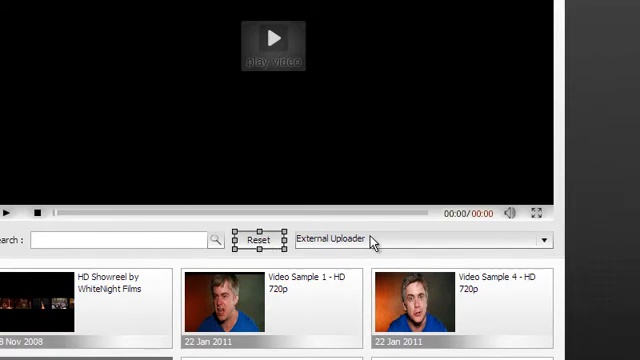
mouse_move(376, 240)
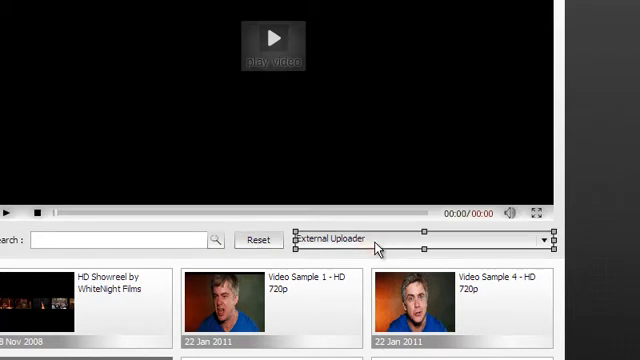
mouse_move(432, 250)
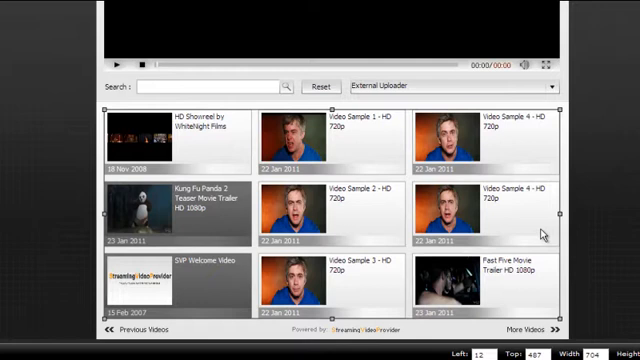
mouse_move(324, 144)
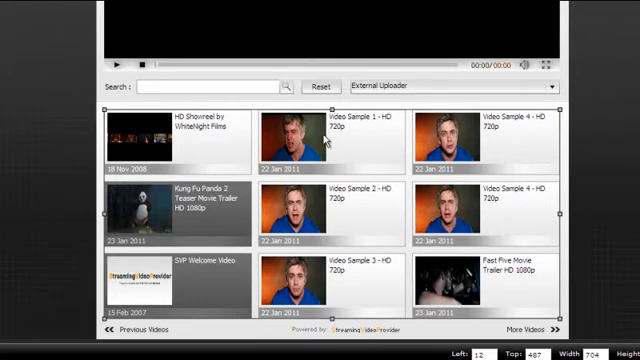
mouse_move(516, 282)
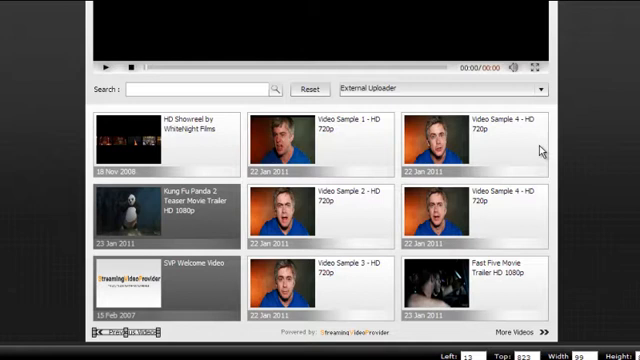
mouse_move(618, 170)
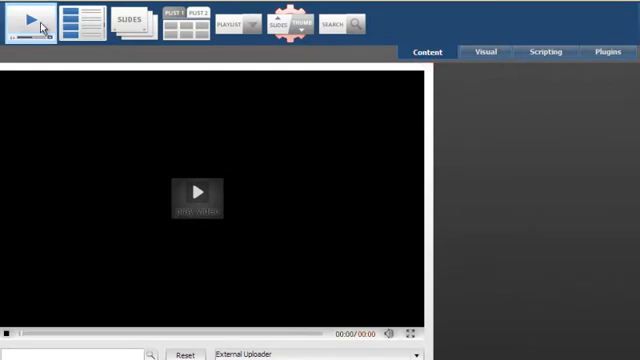
mouse_move(84, 22)
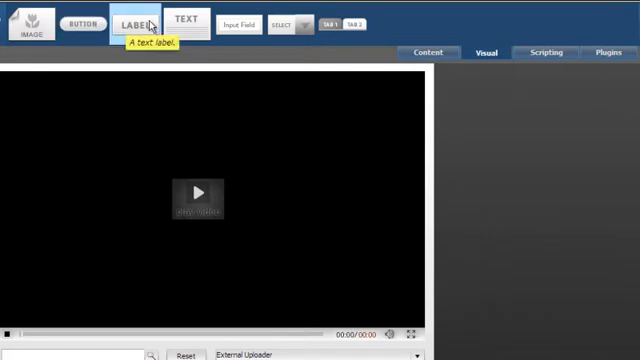
mouse_move(246, 28)
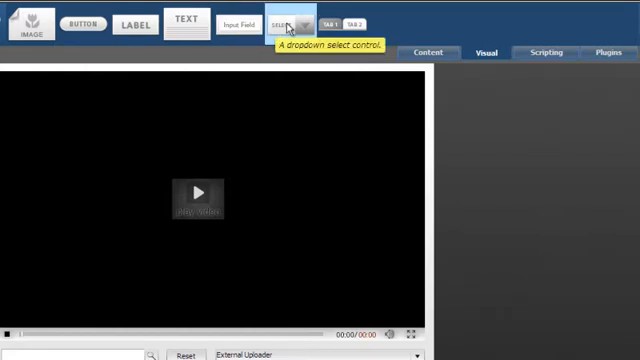
mouse_move(330, 24)
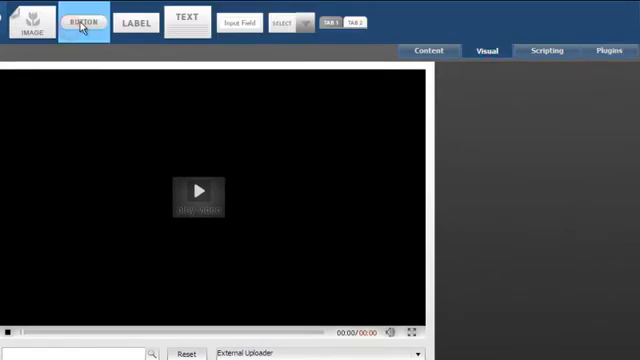
left_click(84, 20)
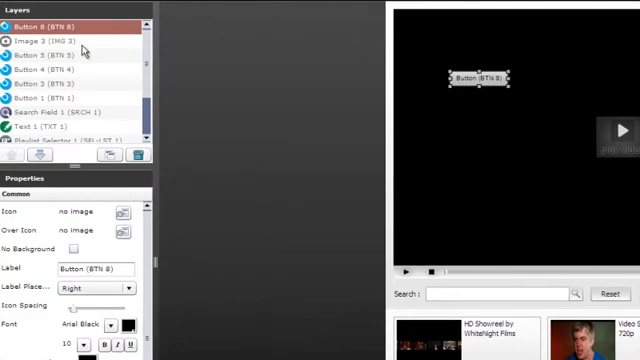
mouse_move(536, 308)
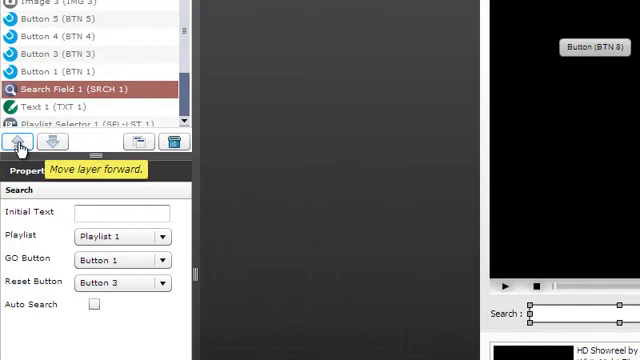
mouse_move(176, 144)
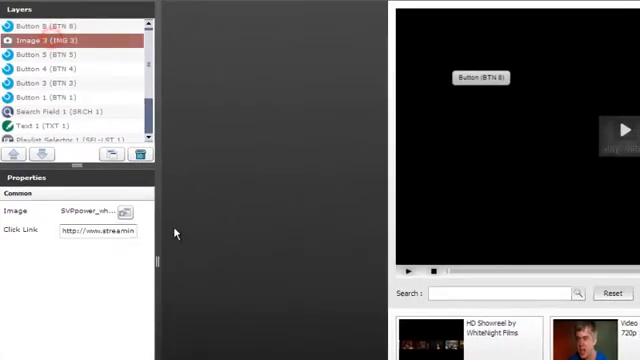
Inspect the template's layers, including the playlist search field and button properties
left_click(60, 22)
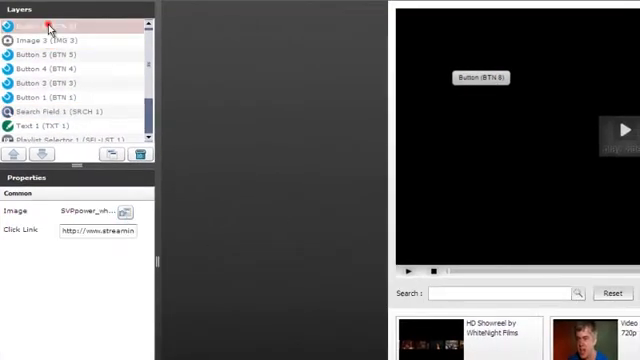
left_click(50, 16)
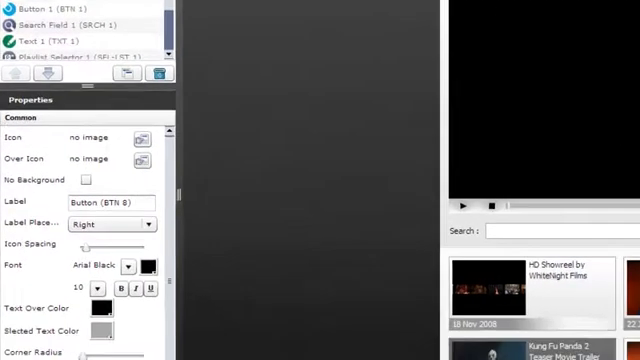
scroll("down", 3)
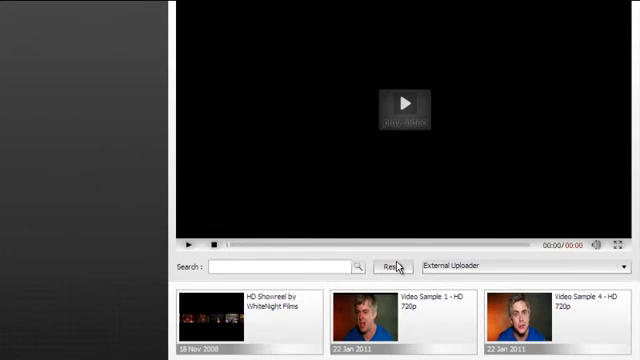
mouse_move(120, 124)
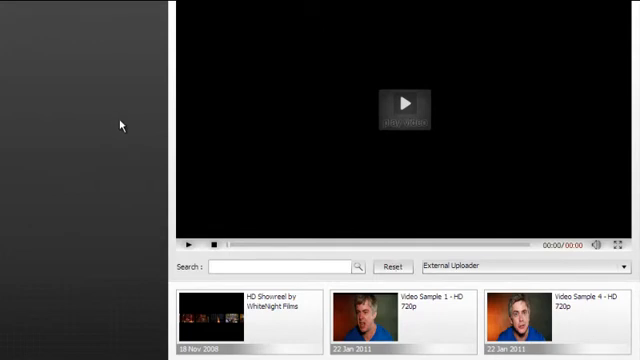
mouse_move(12, 10)
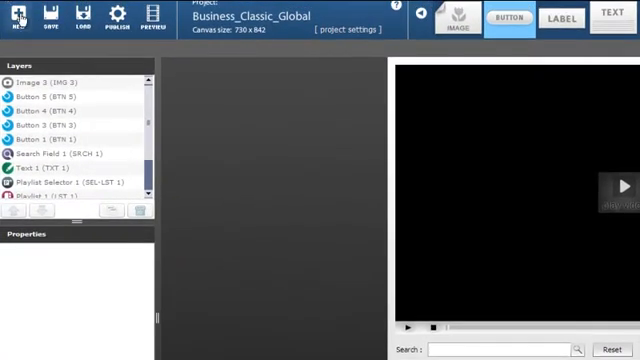
mouse_move(48, 18)
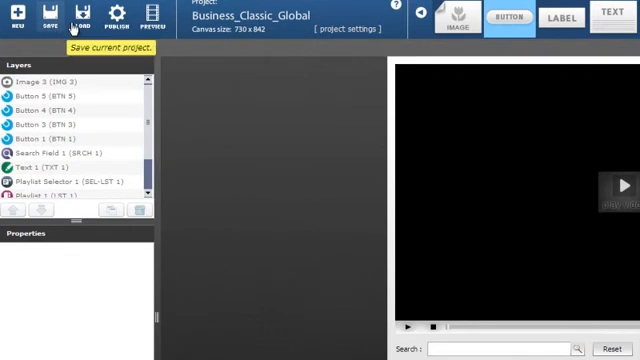
mouse_move(152, 18)
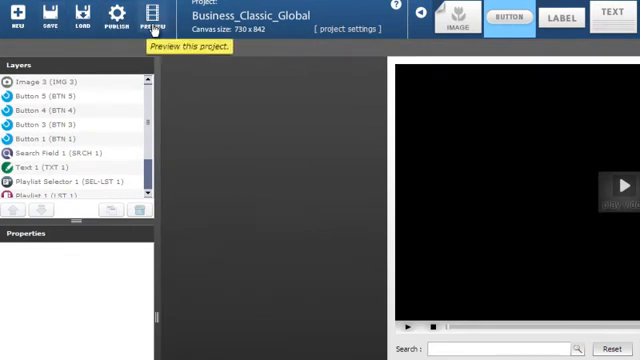
mouse_move(48, 14)
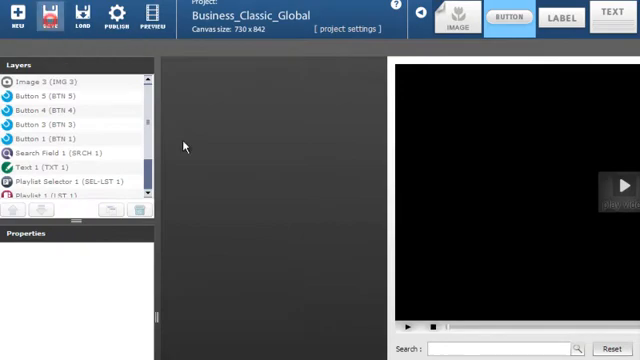
Save the template as a new project named Test_One
left_click(52, 16)
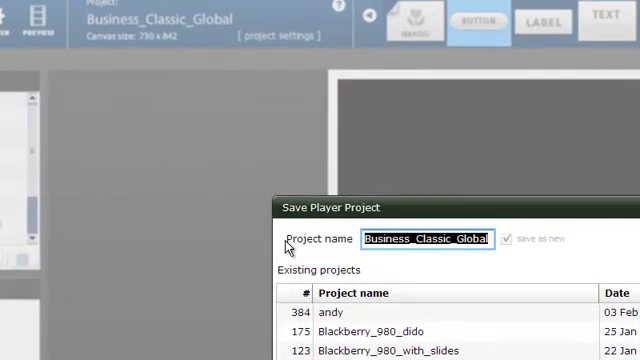
type("Test_One")
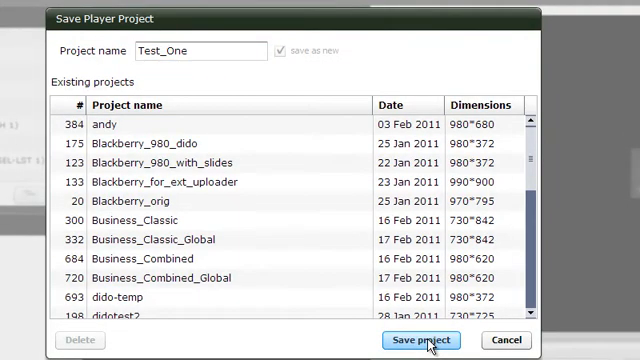
left_click(420, 340)
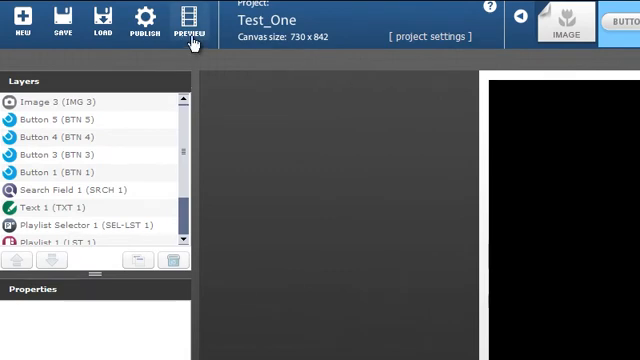
Preview the Test_One app and play its playlist video
left_click(190, 20)
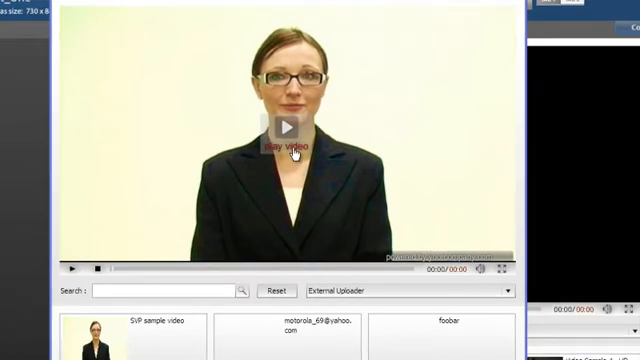
left_click(288, 132)
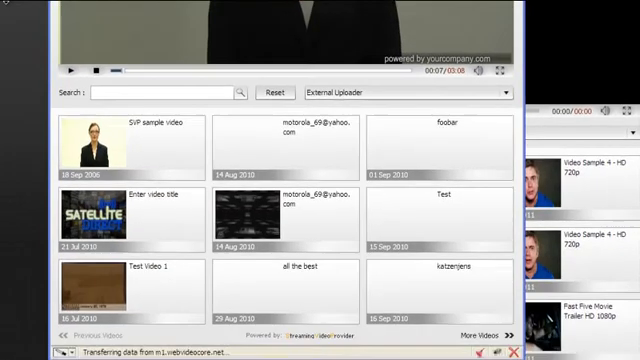
left_click(480, 334)
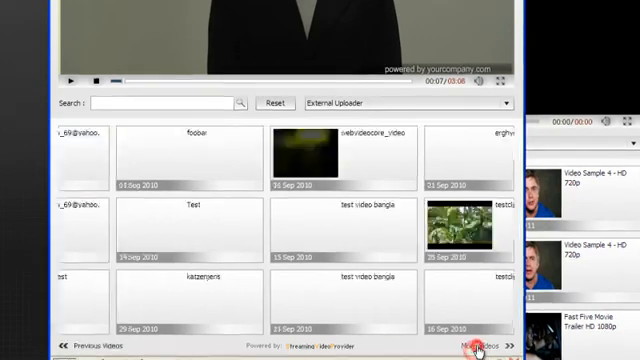
left_click(484, 344)
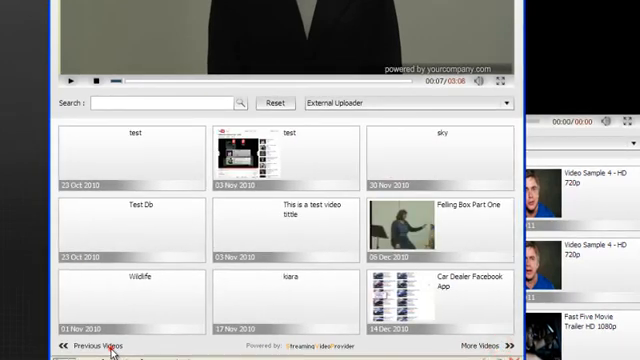
left_click(96, 344)
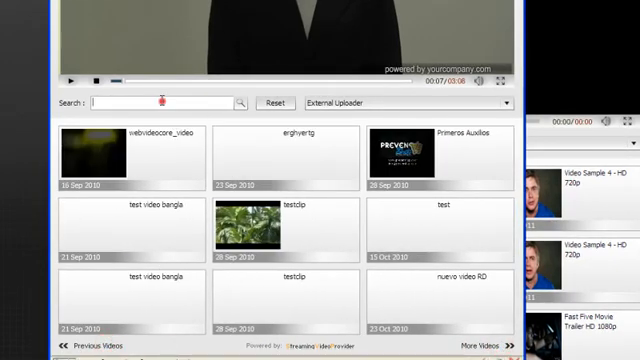
type("teST")
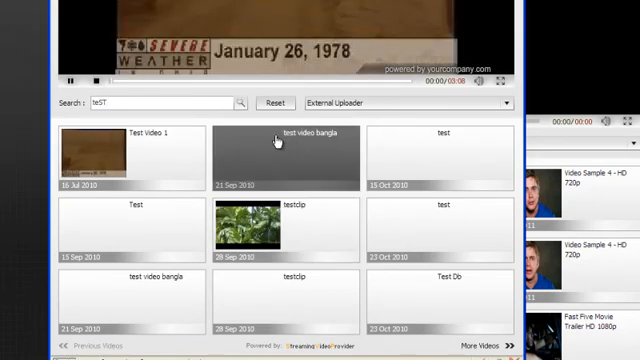
left_click(276, 104)
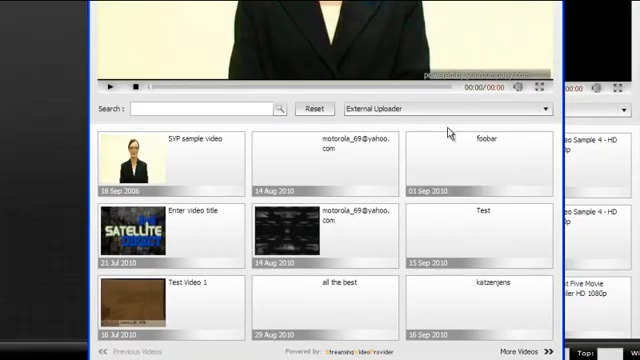
Switch the External Uploader dropdown to a Sample TV Channel Playlist of trailers
left_click(544, 108)
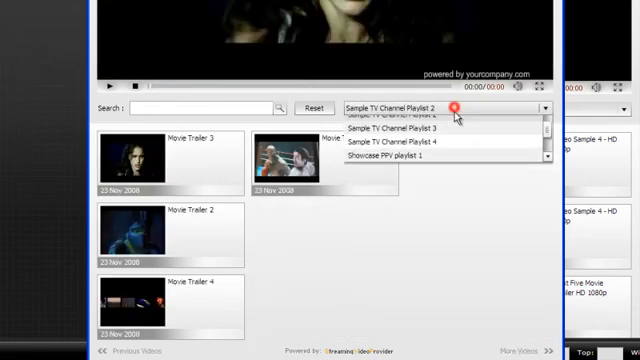
left_click(392, 122)
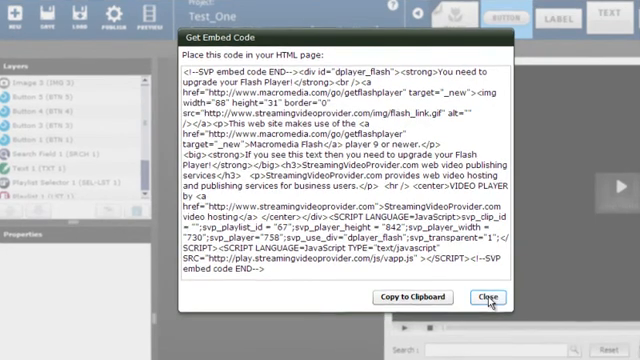
Dismiss the Test_One embed code window to return to the editor
left_click(488, 296)
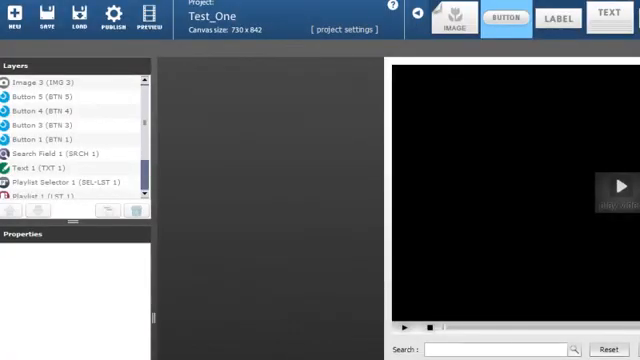